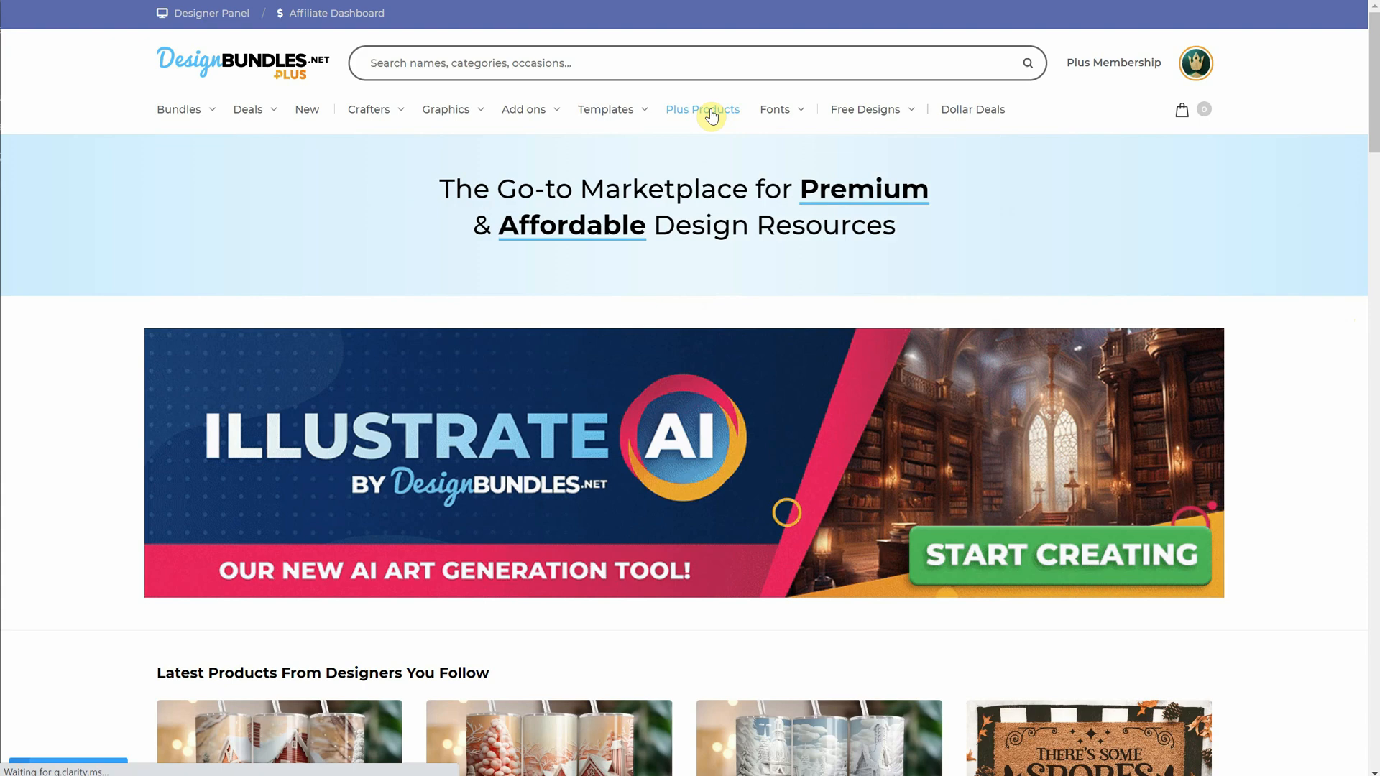
Go to DesignBundles Plus Products and open the Illustrate AI generator
click(703, 109)
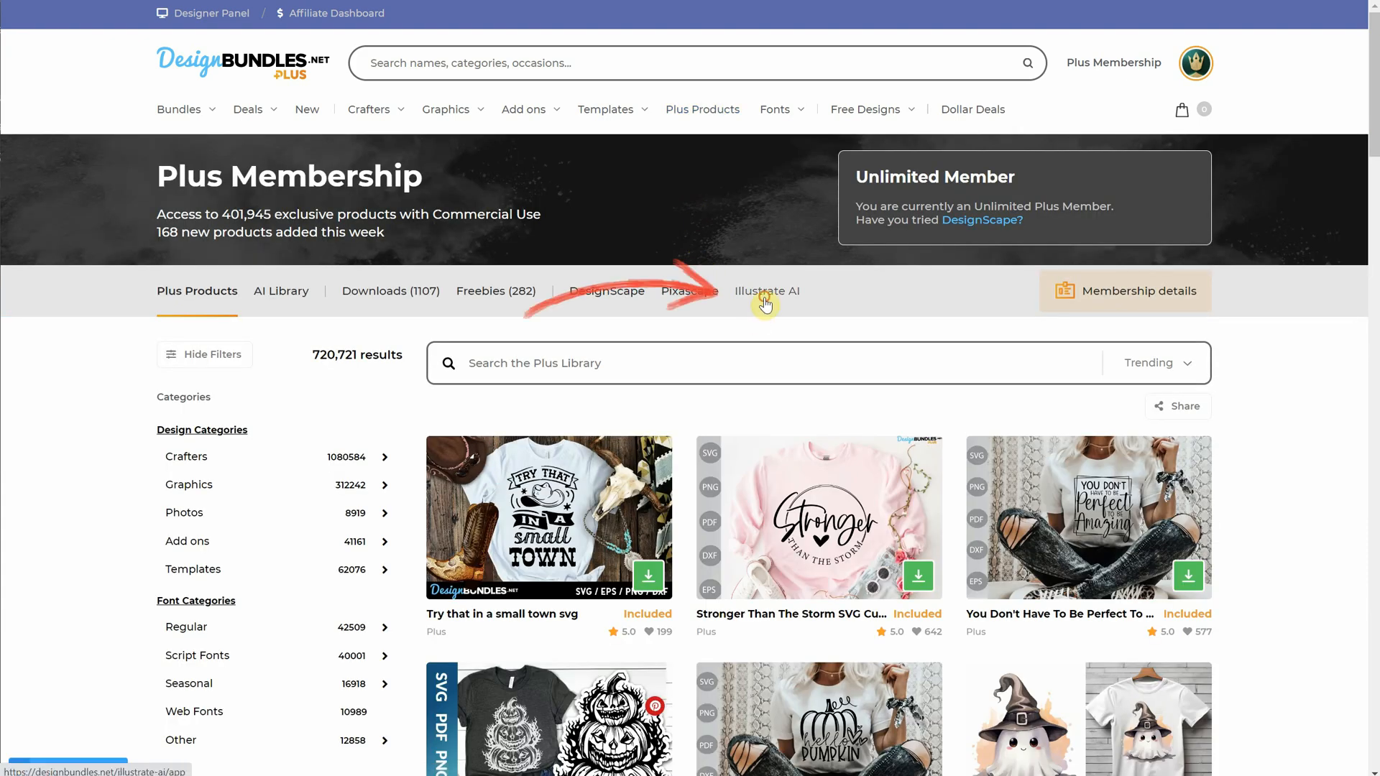
click(771, 290)
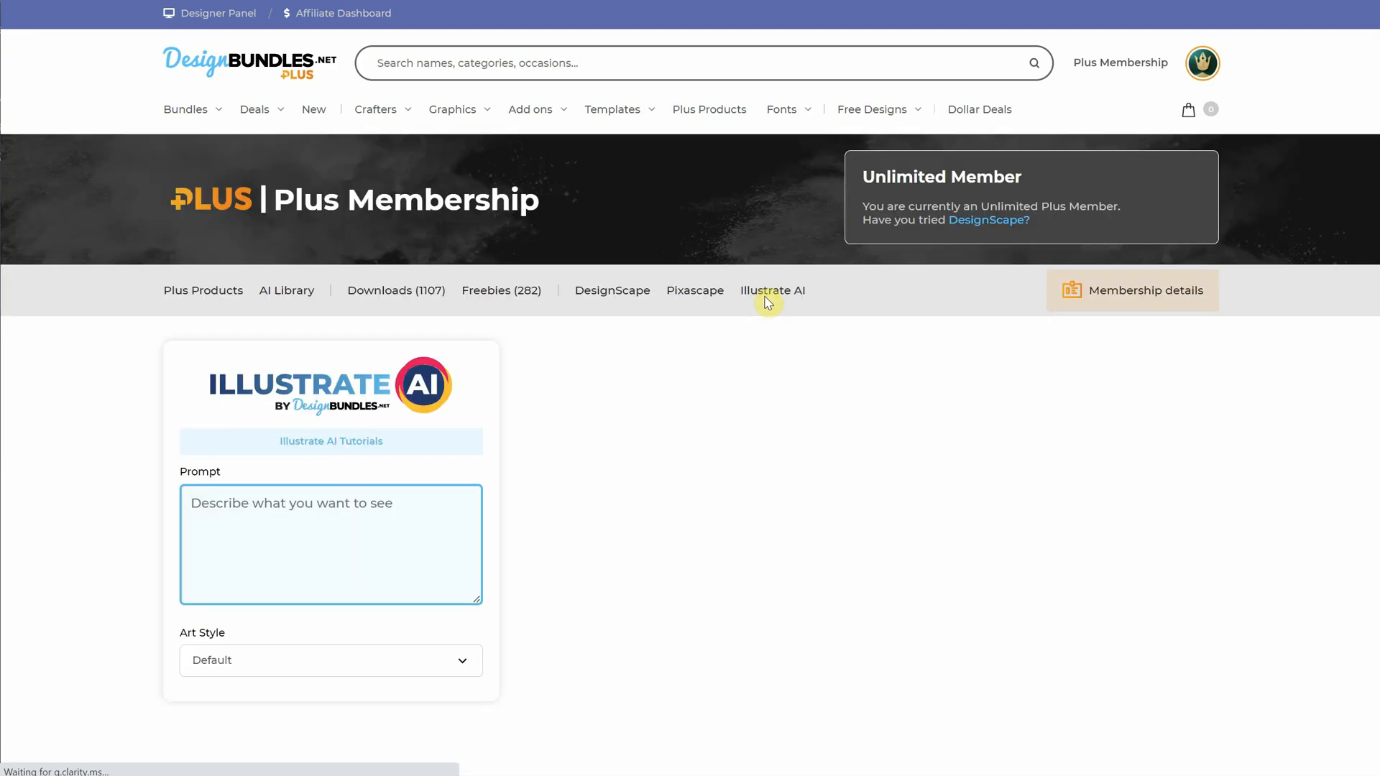
Create four square Digital Art images from a 'cute cartoon bunny during summer vacation, turquoise water' prompt
scroll(down, 3)
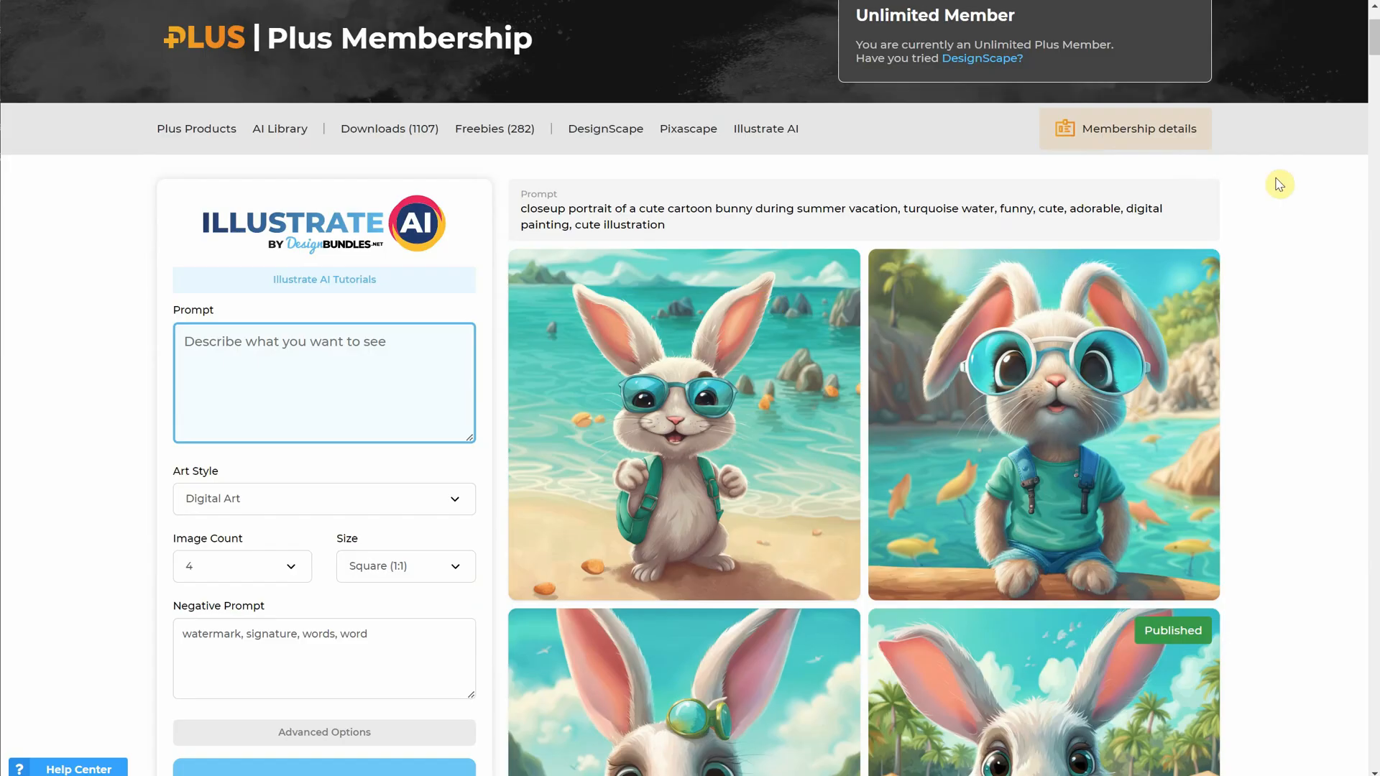
scroll(down, 3)
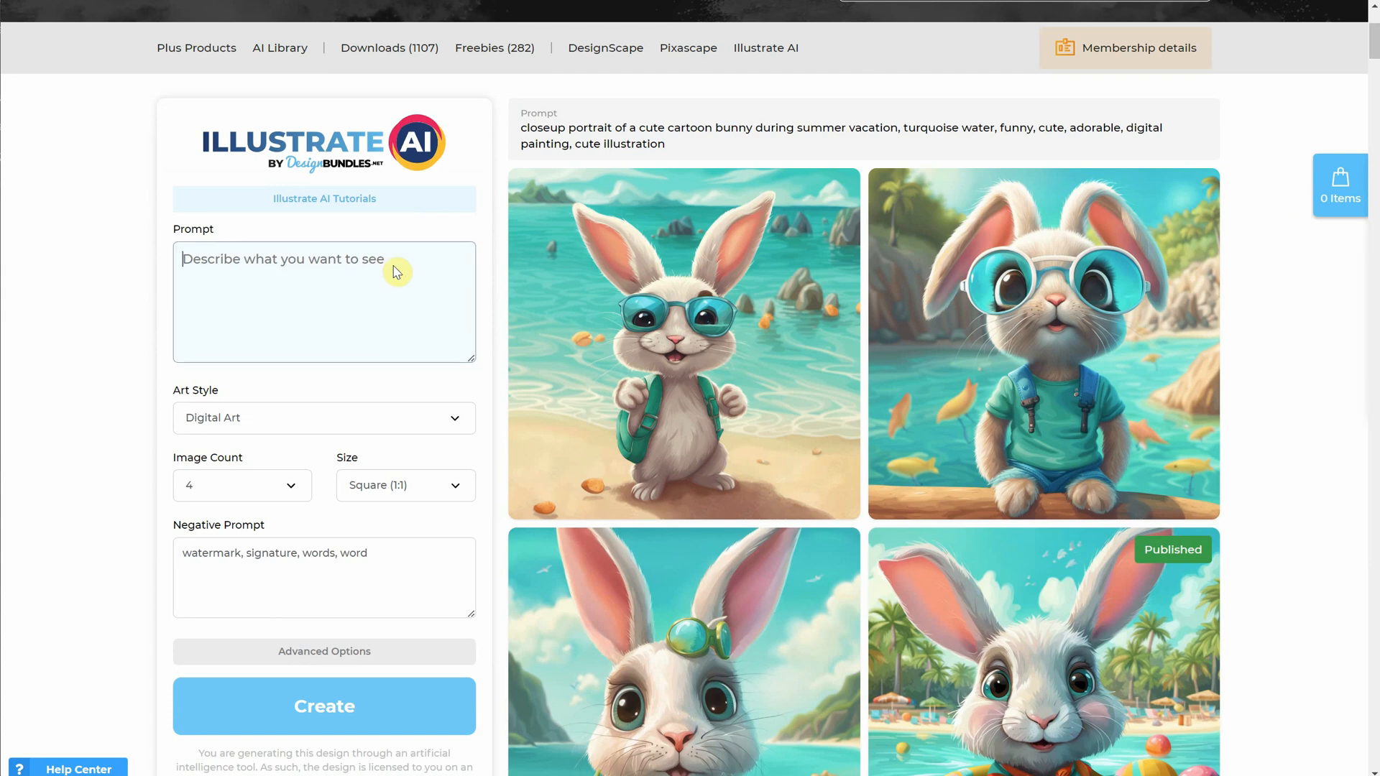
text(closeup portrait of a cute cartoon bunny during summer vacation, turquoise water, funny, cute, adorable, digital painting, cute illustration)
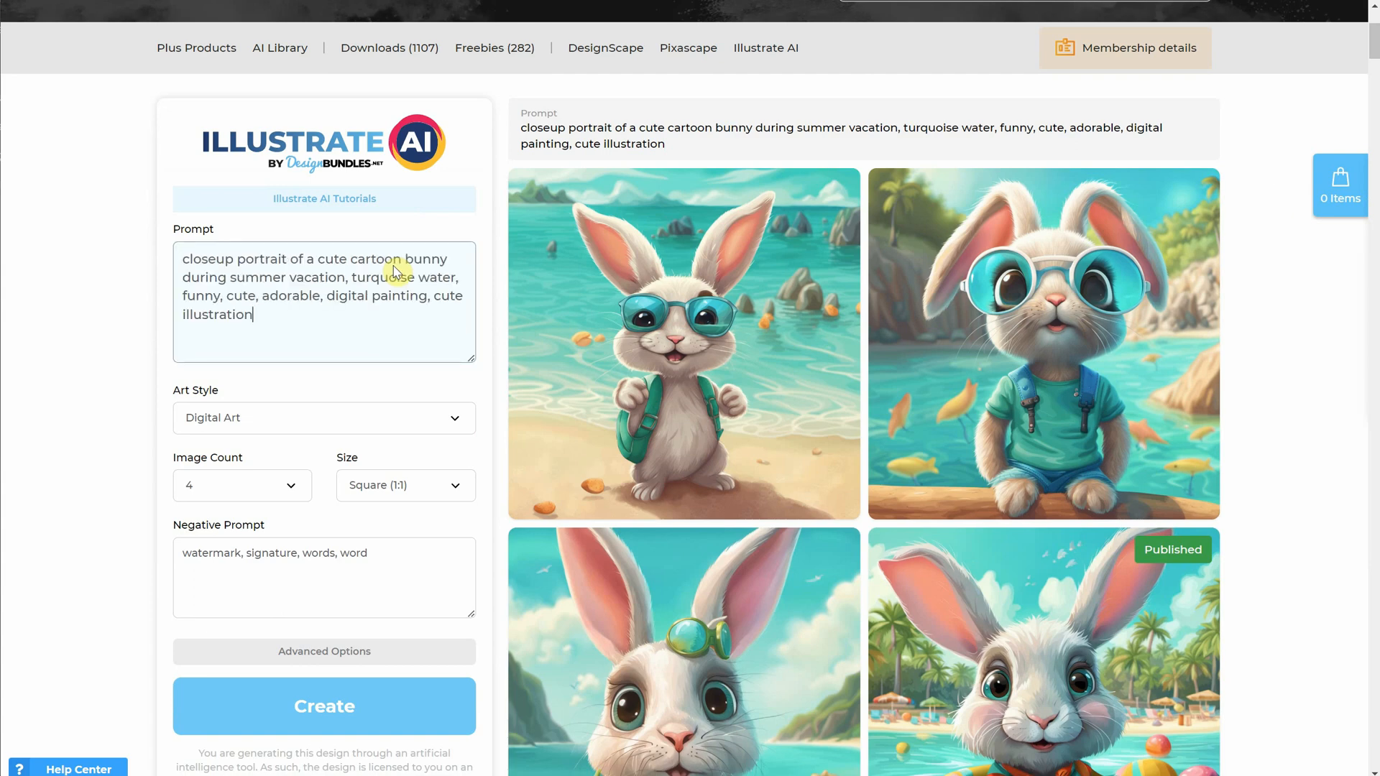
mouse_move(278, 328)
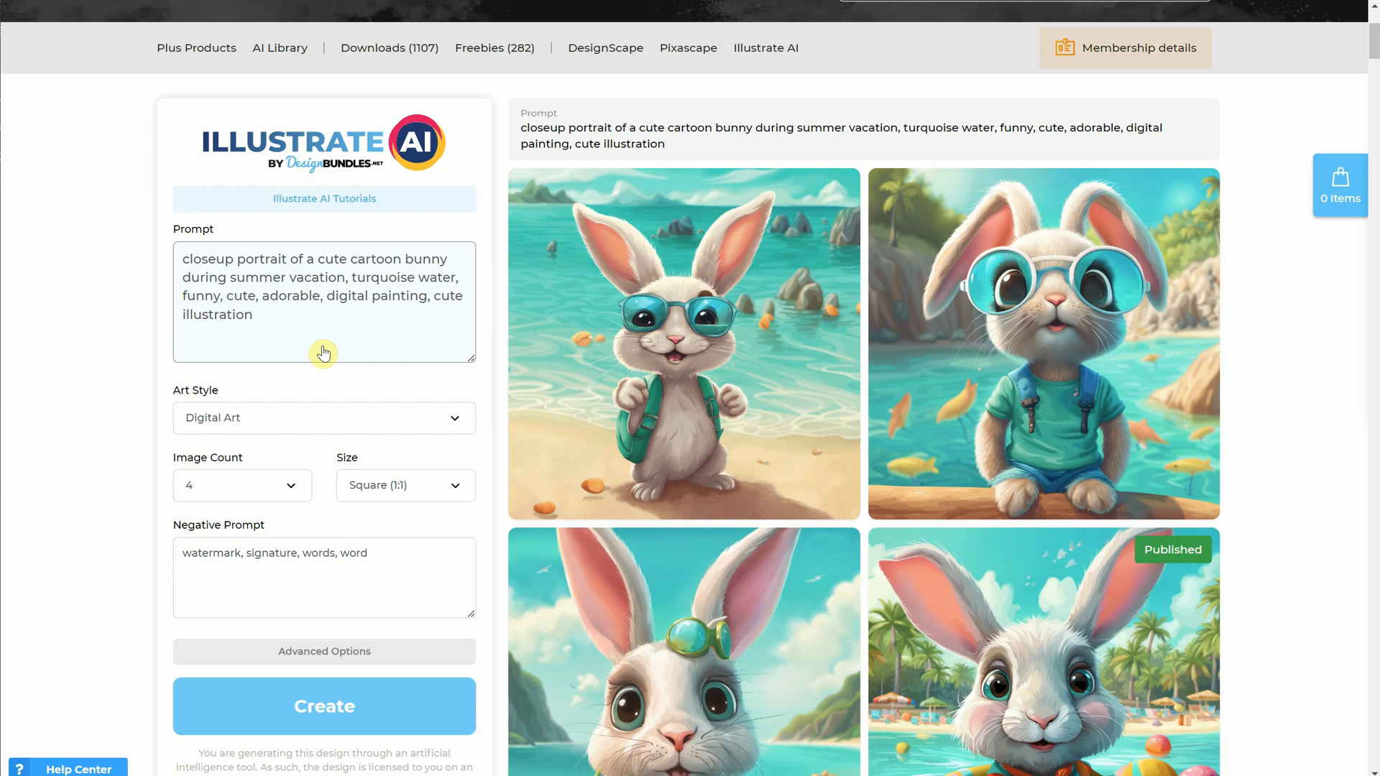
click(323, 417)
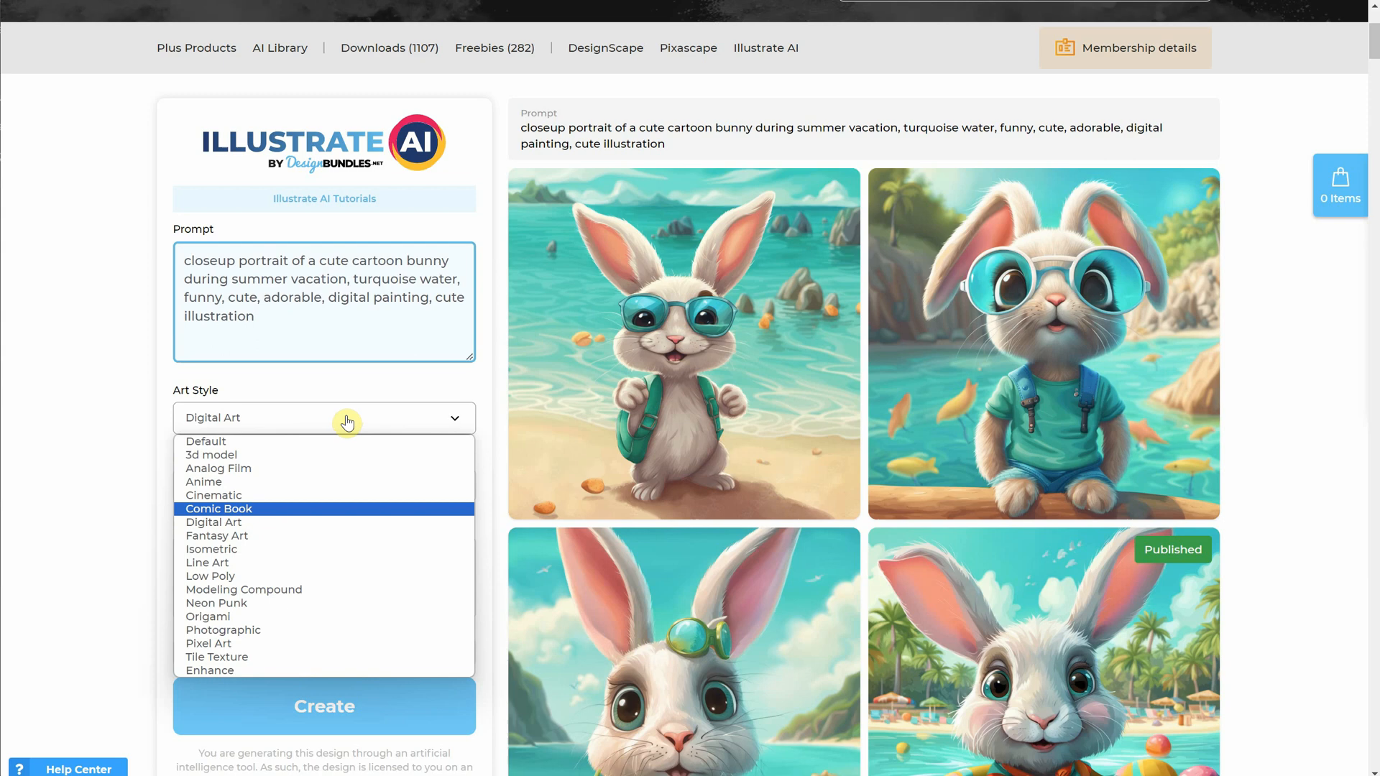
click(242, 485)
text(watermark, signature, words, word)
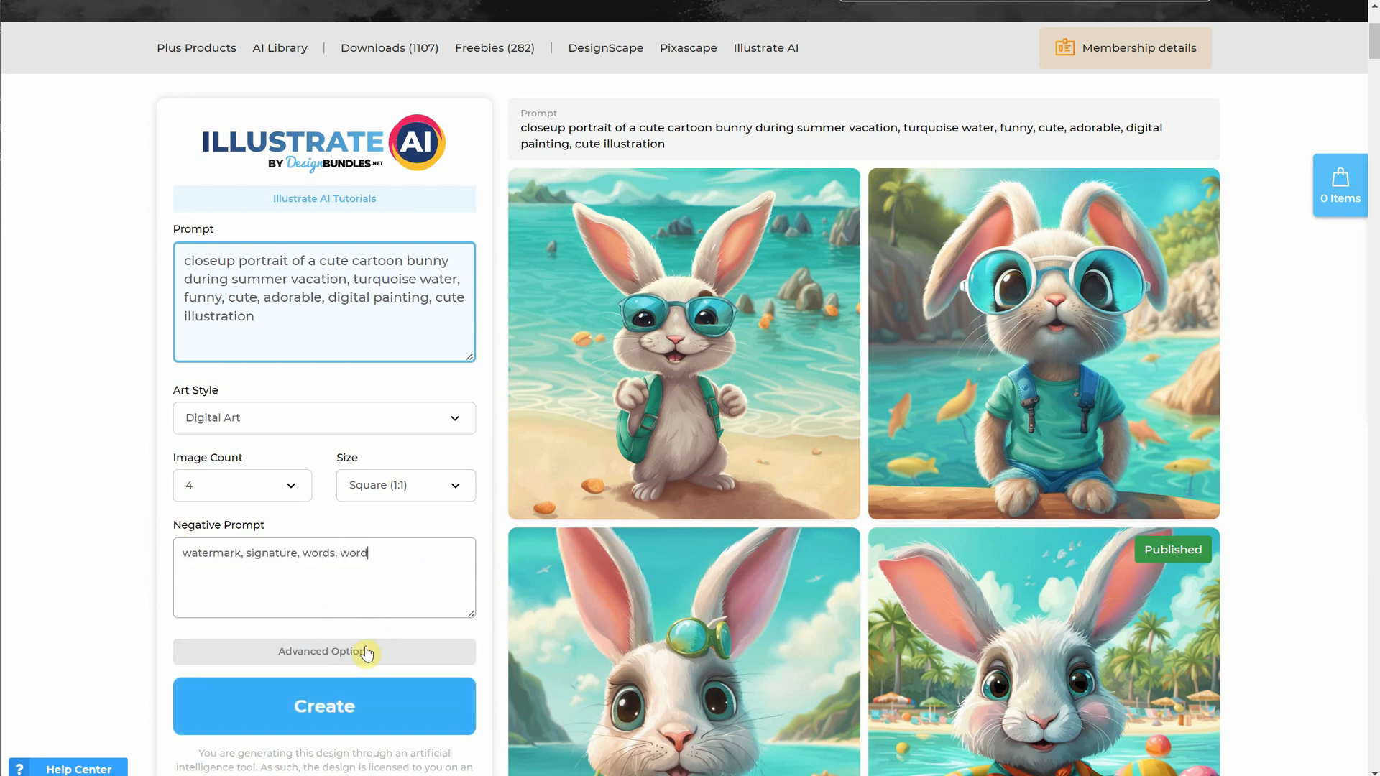
click(324, 705)
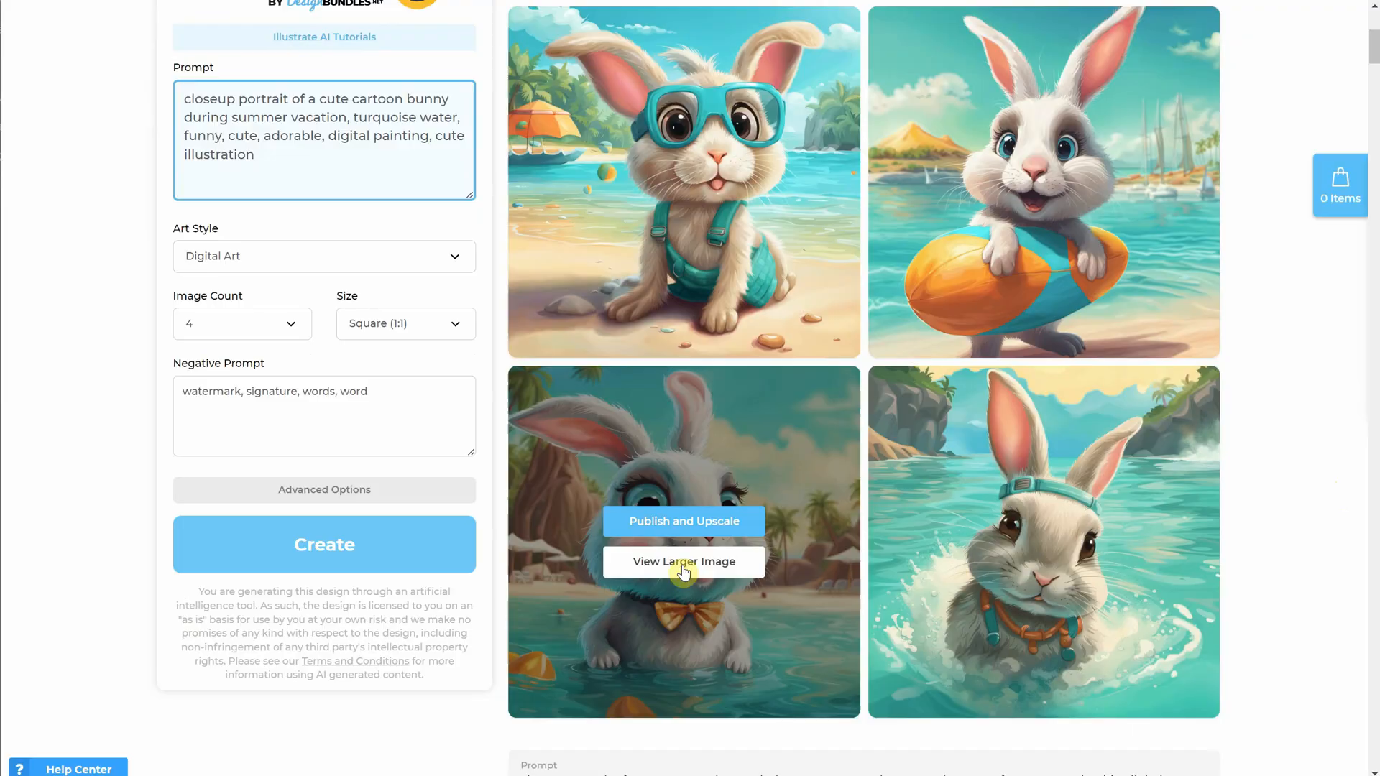
Preview the orange bow-tie bunny, publish and upscale it, and download Cute Bunny.png
click(682, 562)
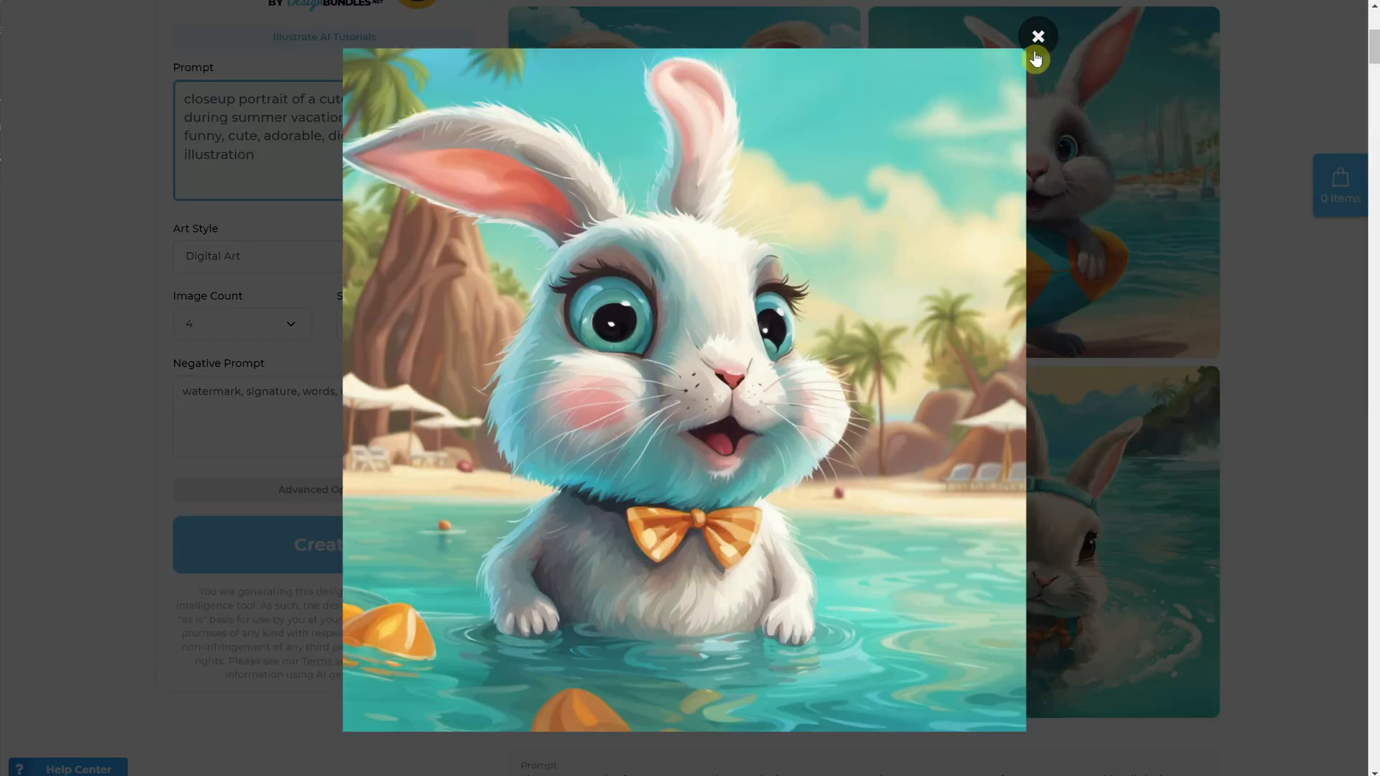
click(1037, 36)
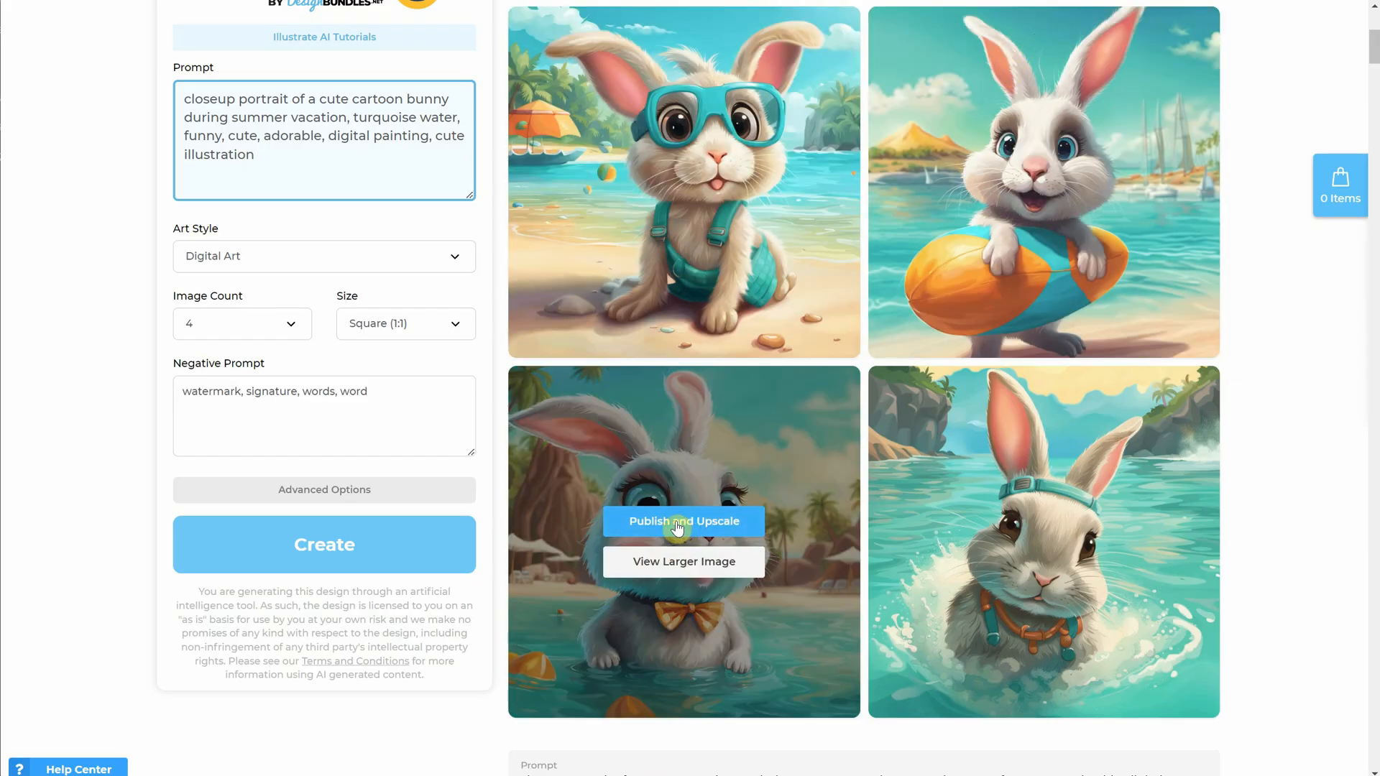
click(682, 521)
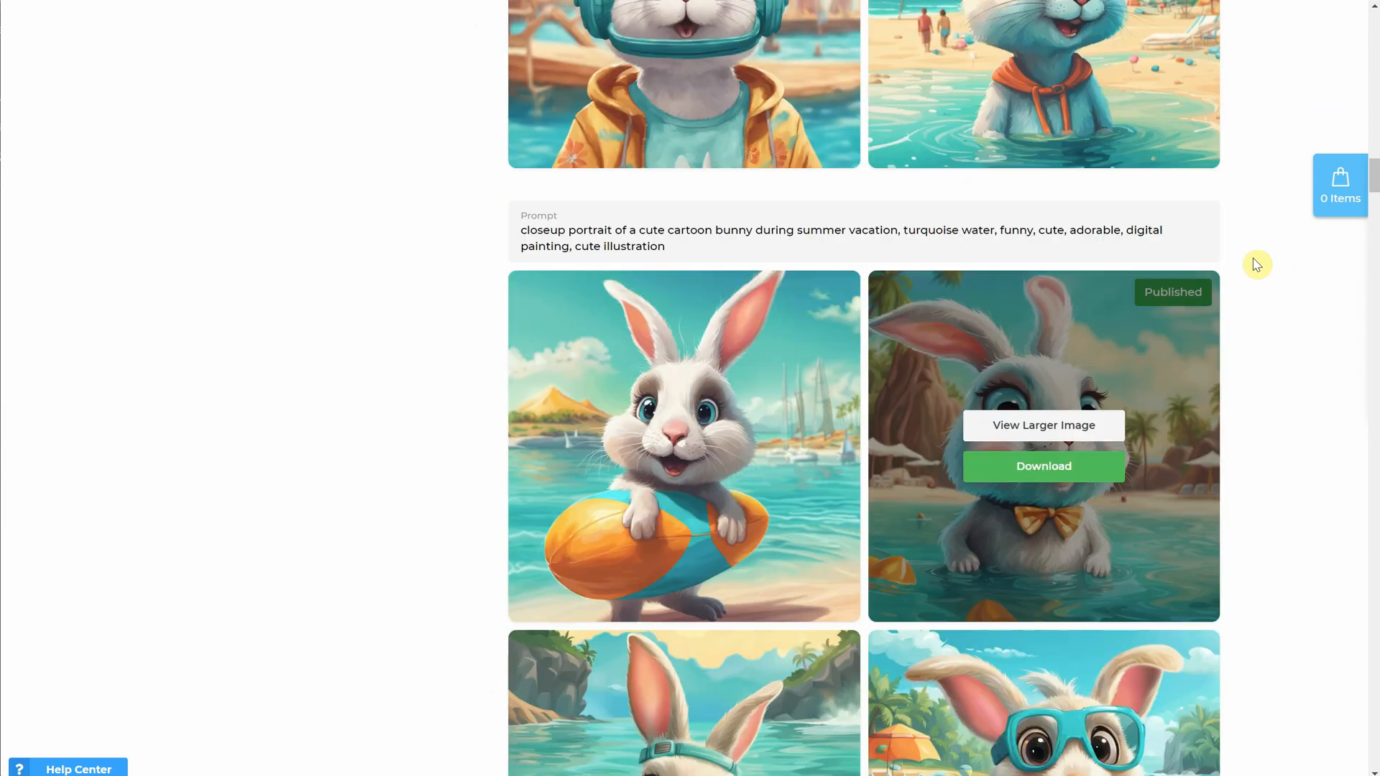
scroll(down, 3)
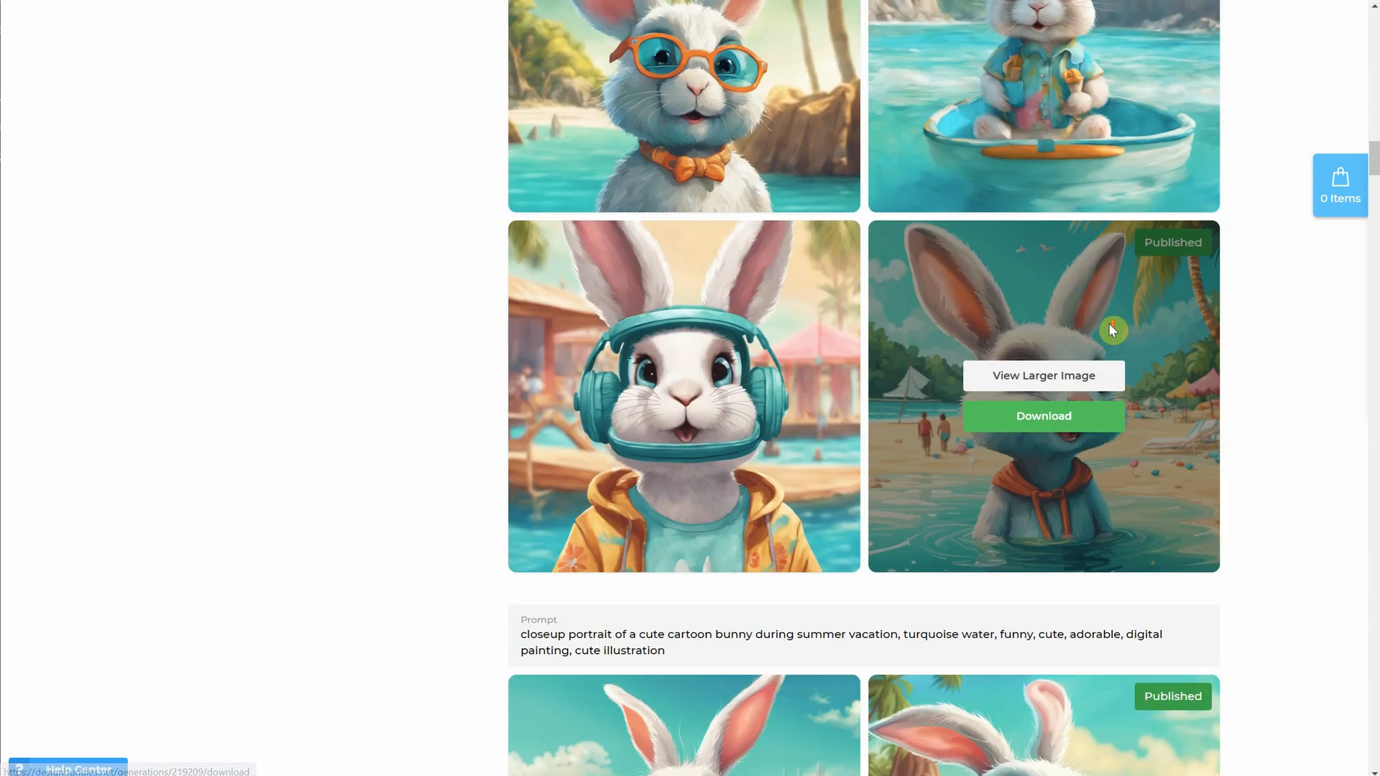
click(1043, 416)
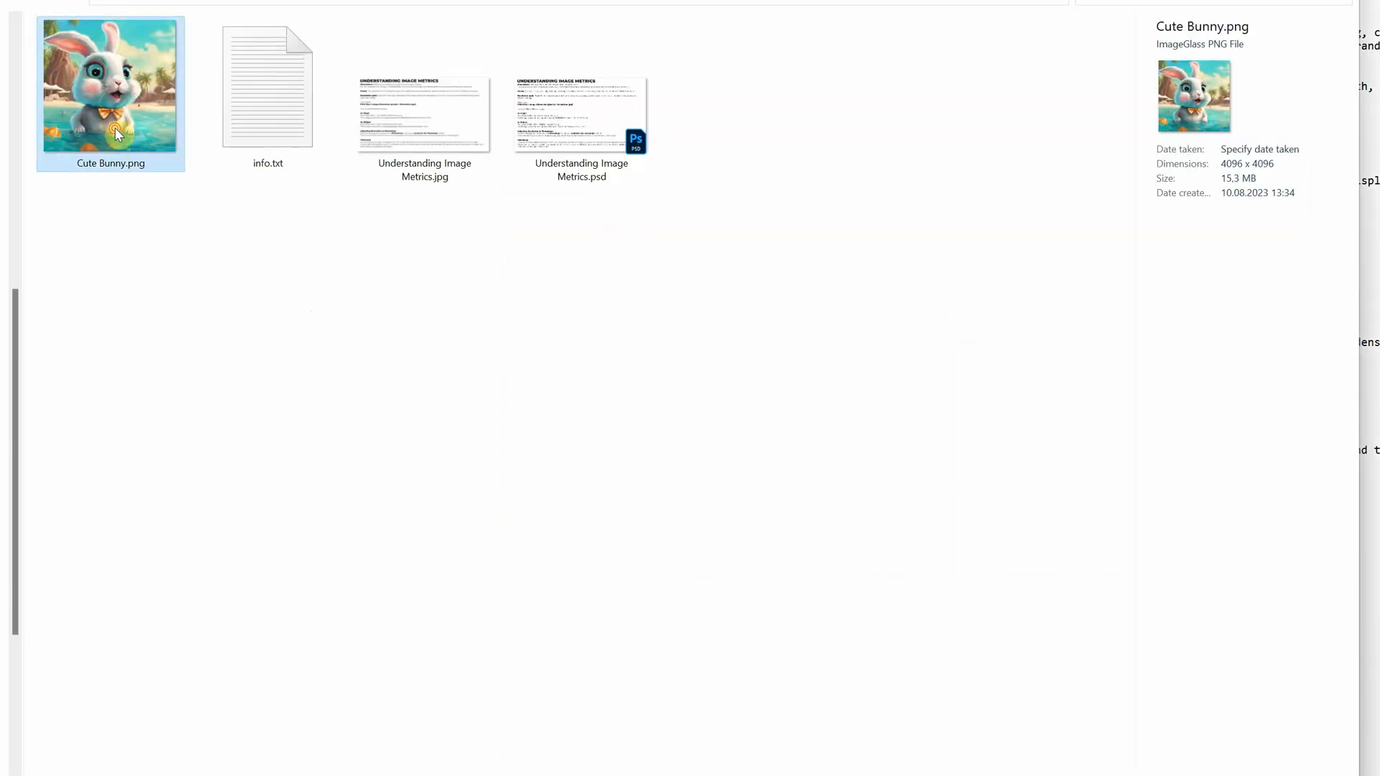
Preview Cute Bunny.png at 4096×4096 in the image viewer, then open it in Photoshop
double_click(110, 86)
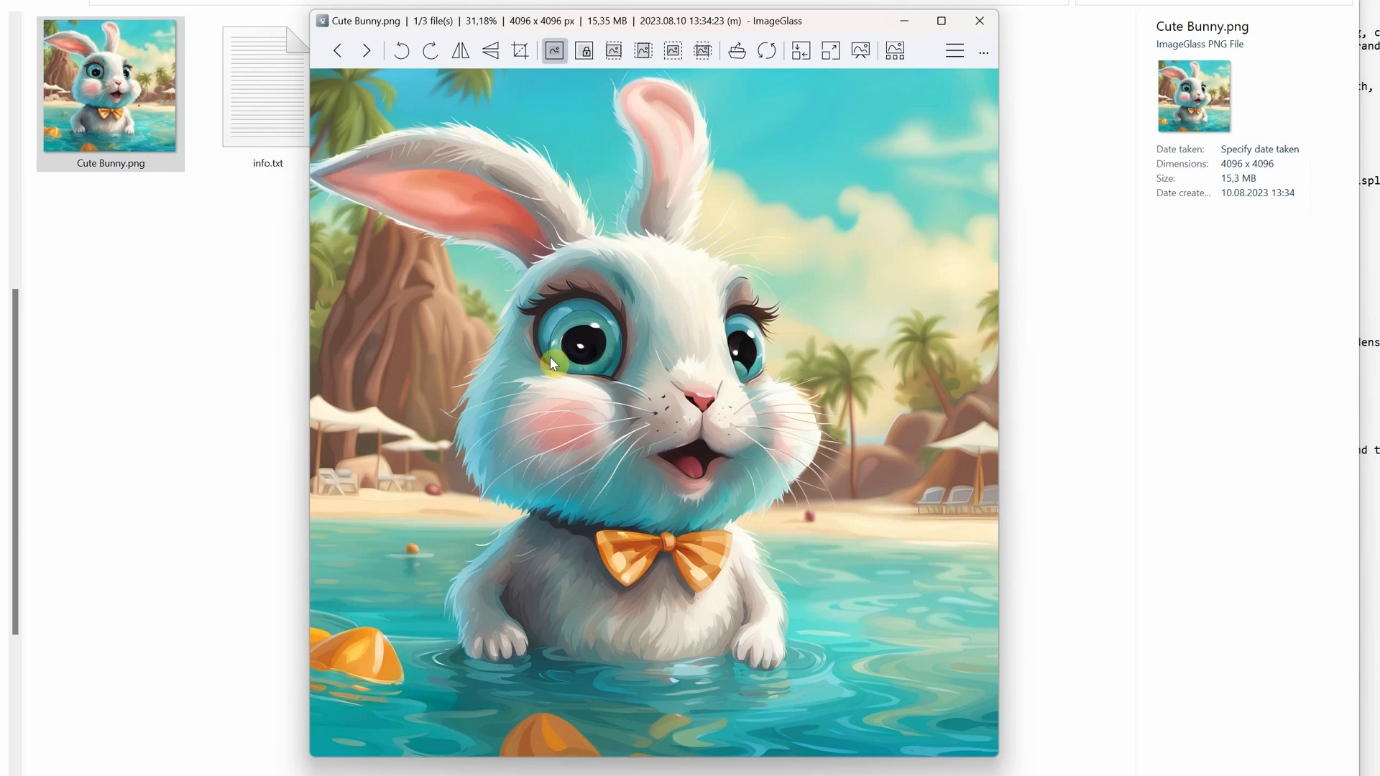
mouse_move(980, 20)
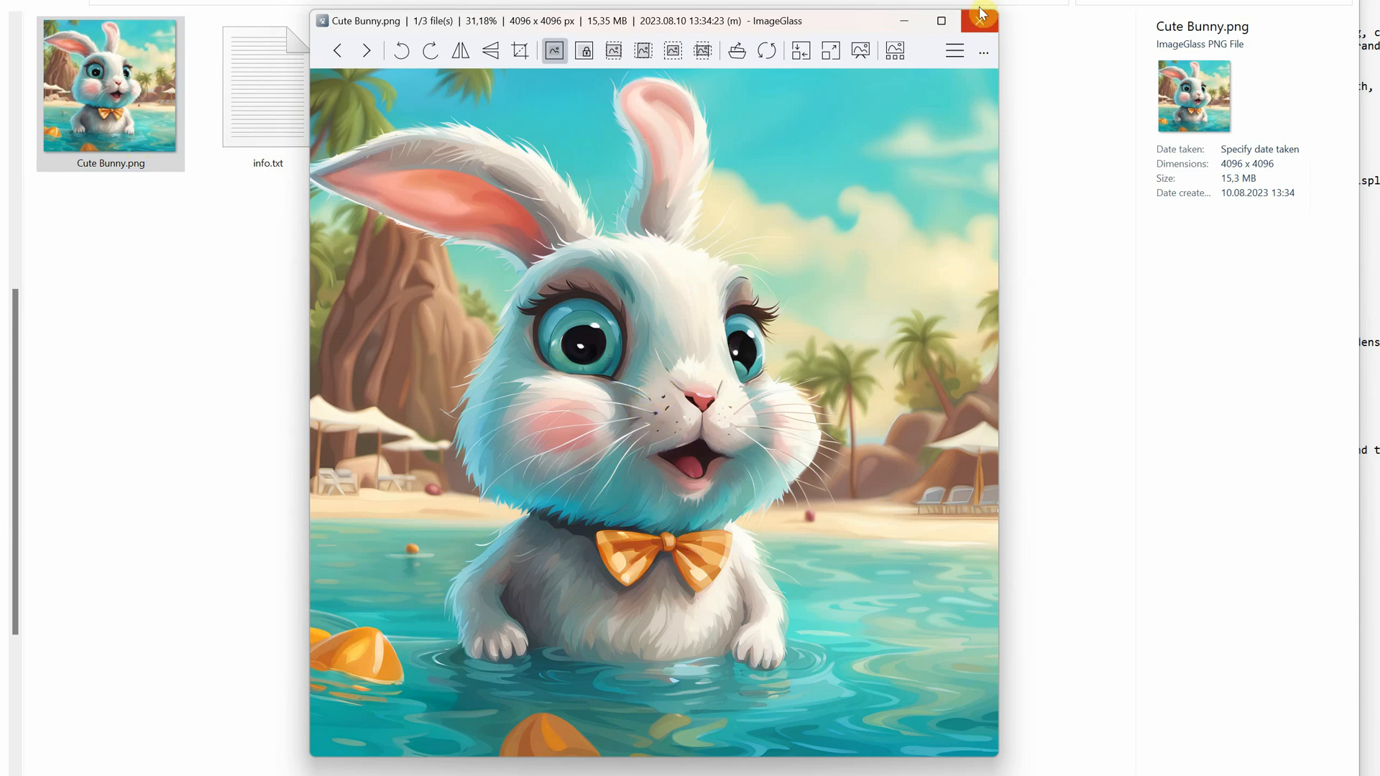
click(980, 20)
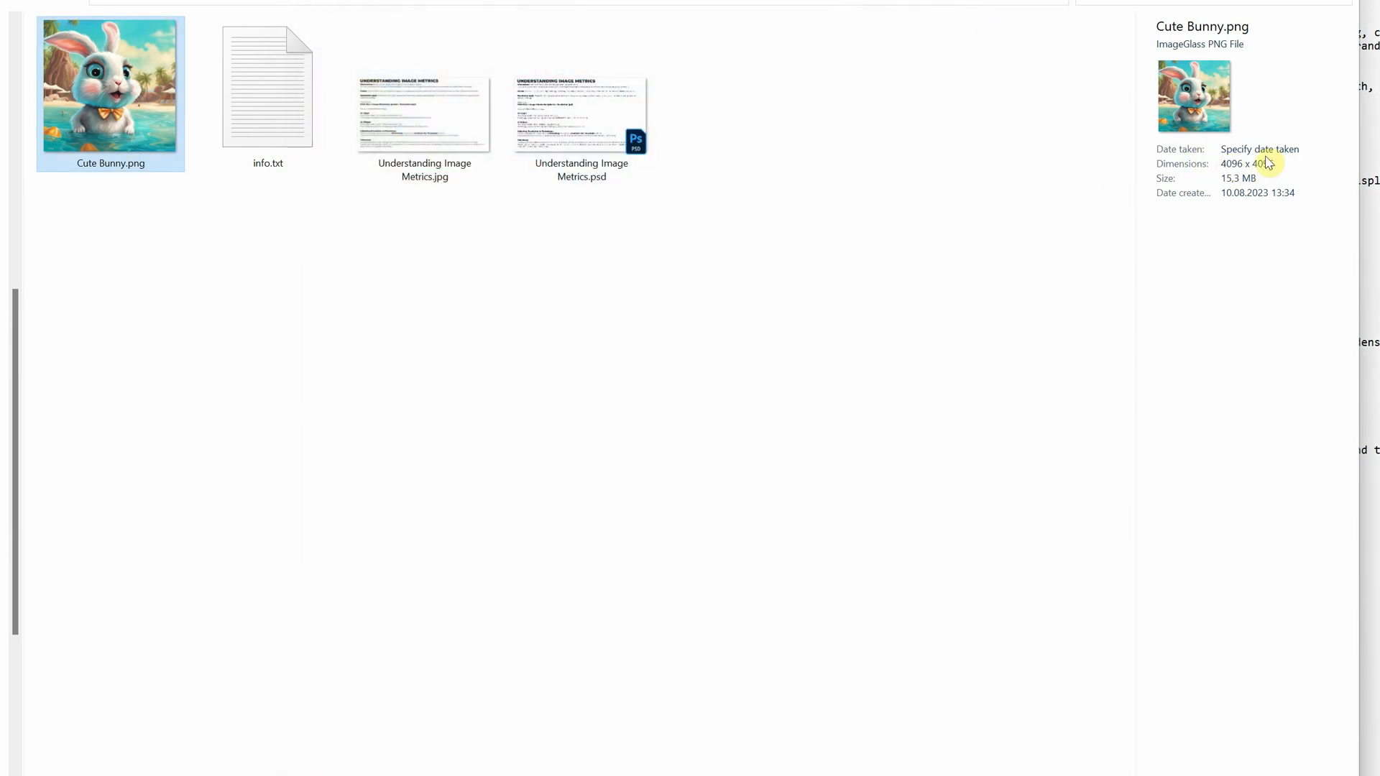
double_click(110, 85)
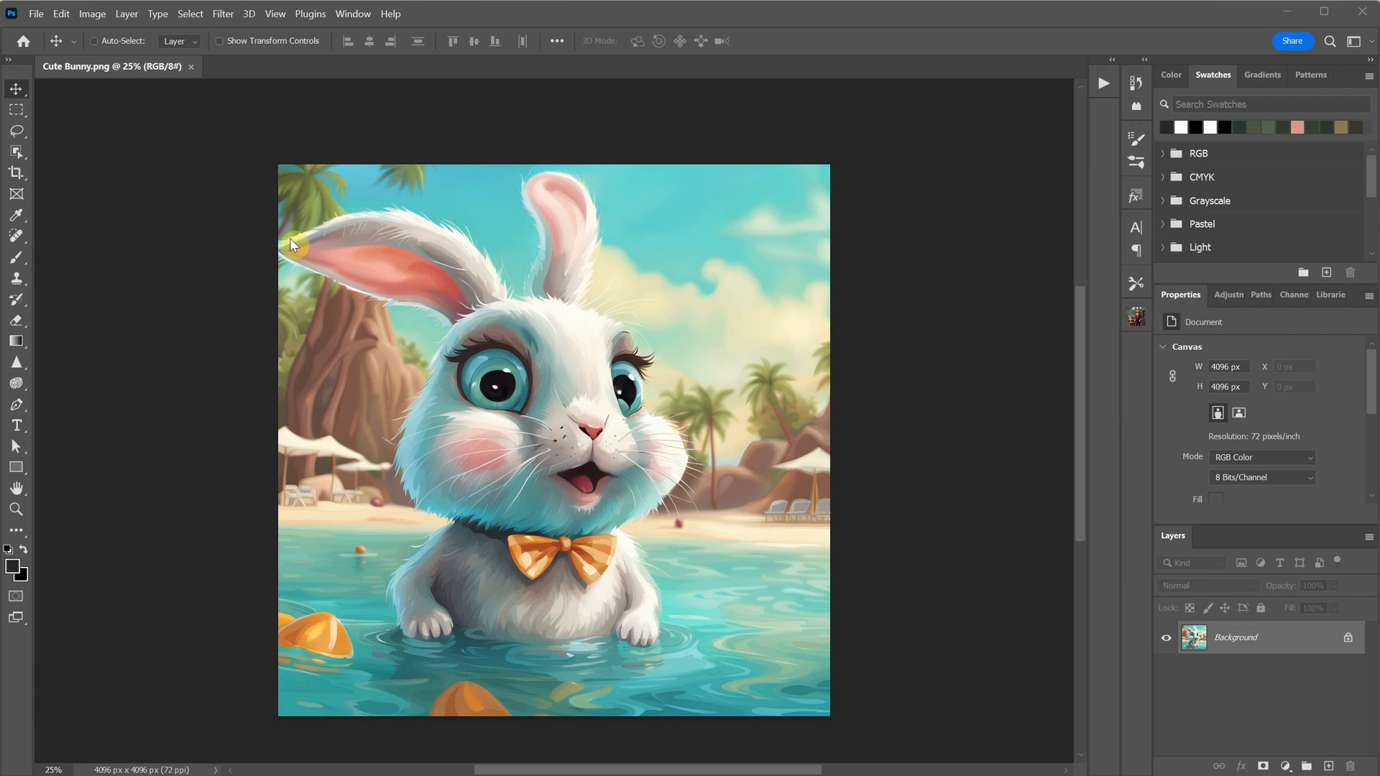
mouse_move(92, 15)
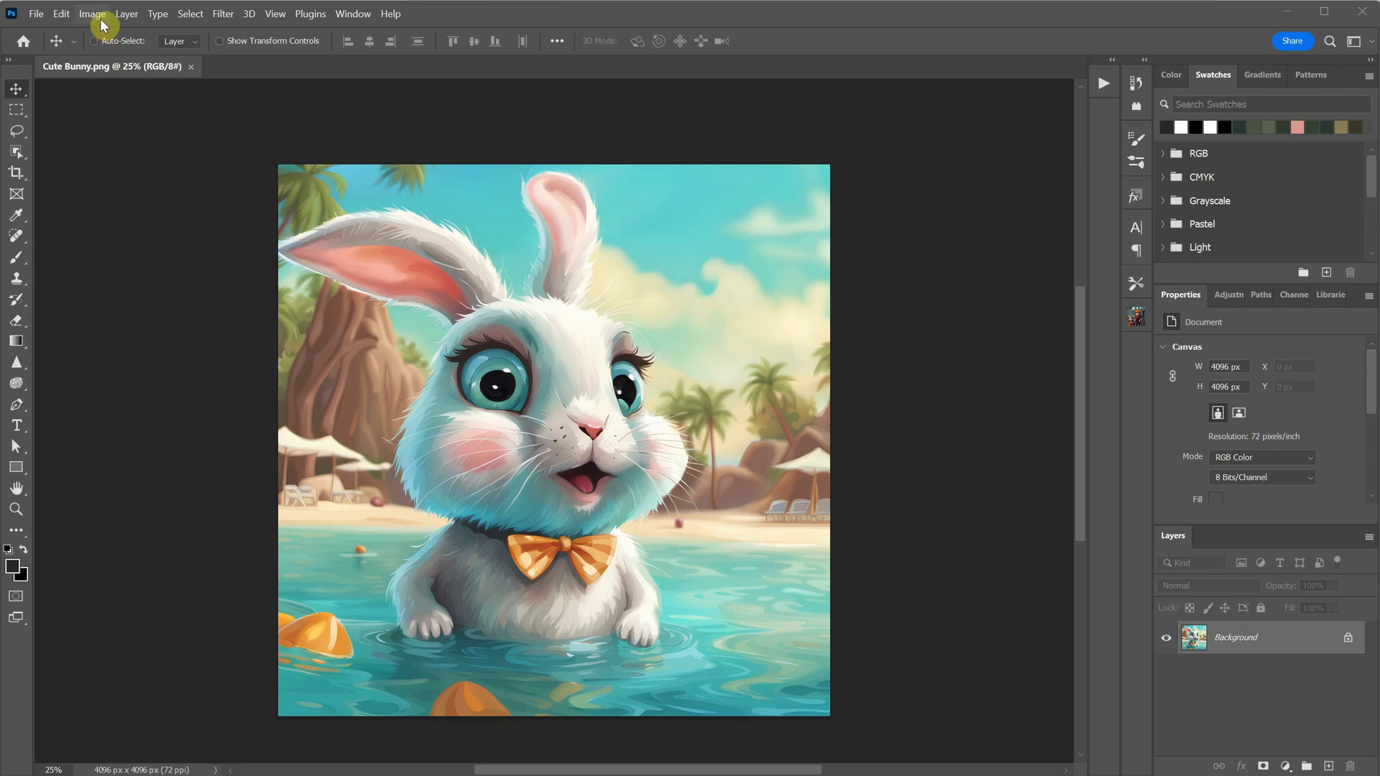
In Image Size, set resolution to 300 pixels/inch with Resample turned off
click(91, 13)
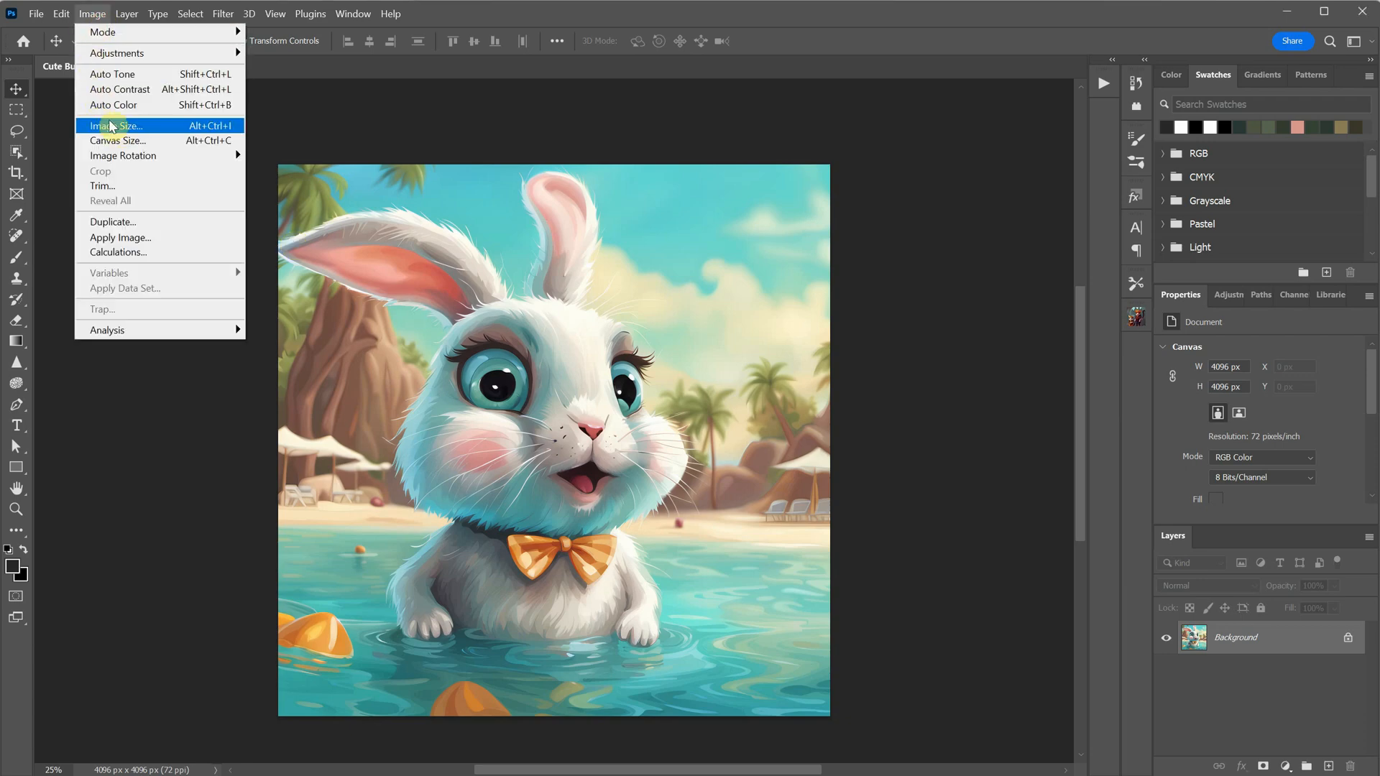
click(115, 126)
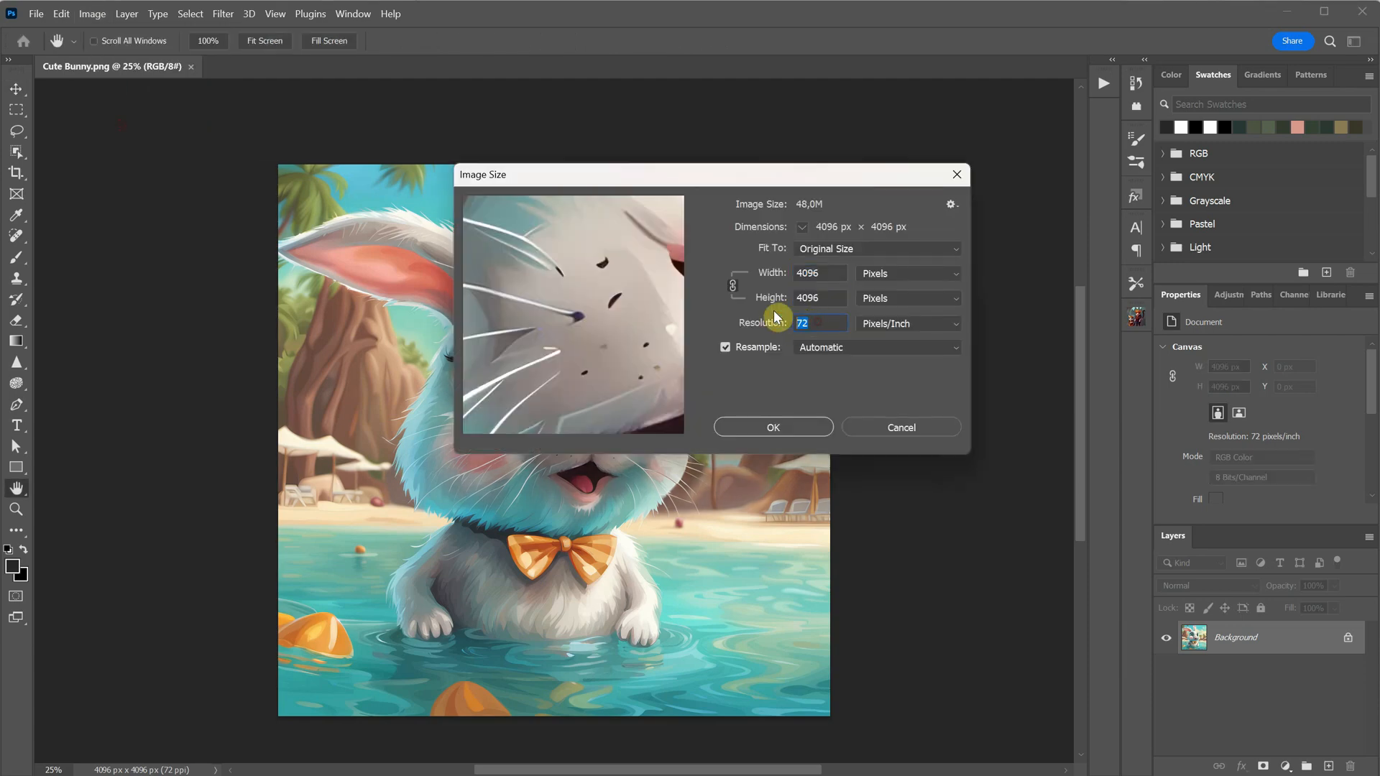
text(300)
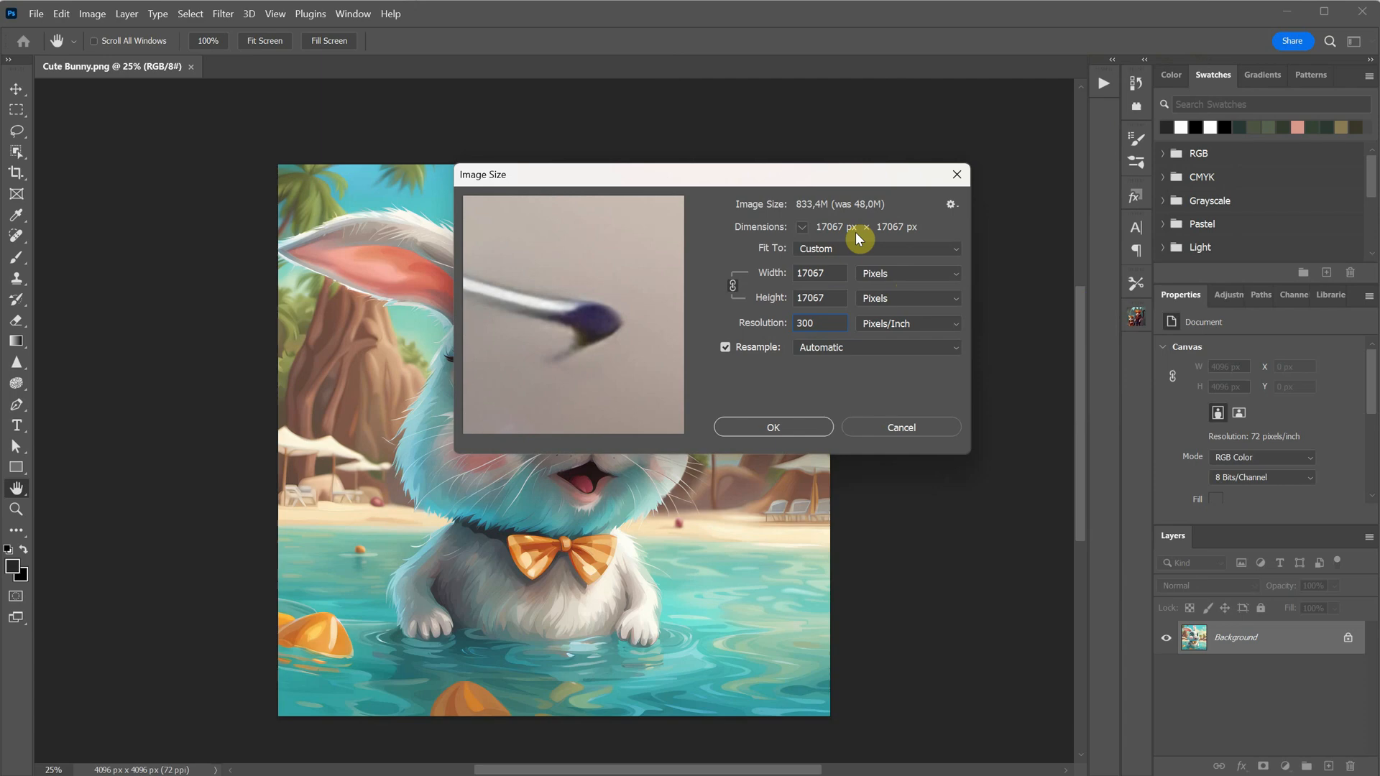
mouse_move(869, 233)
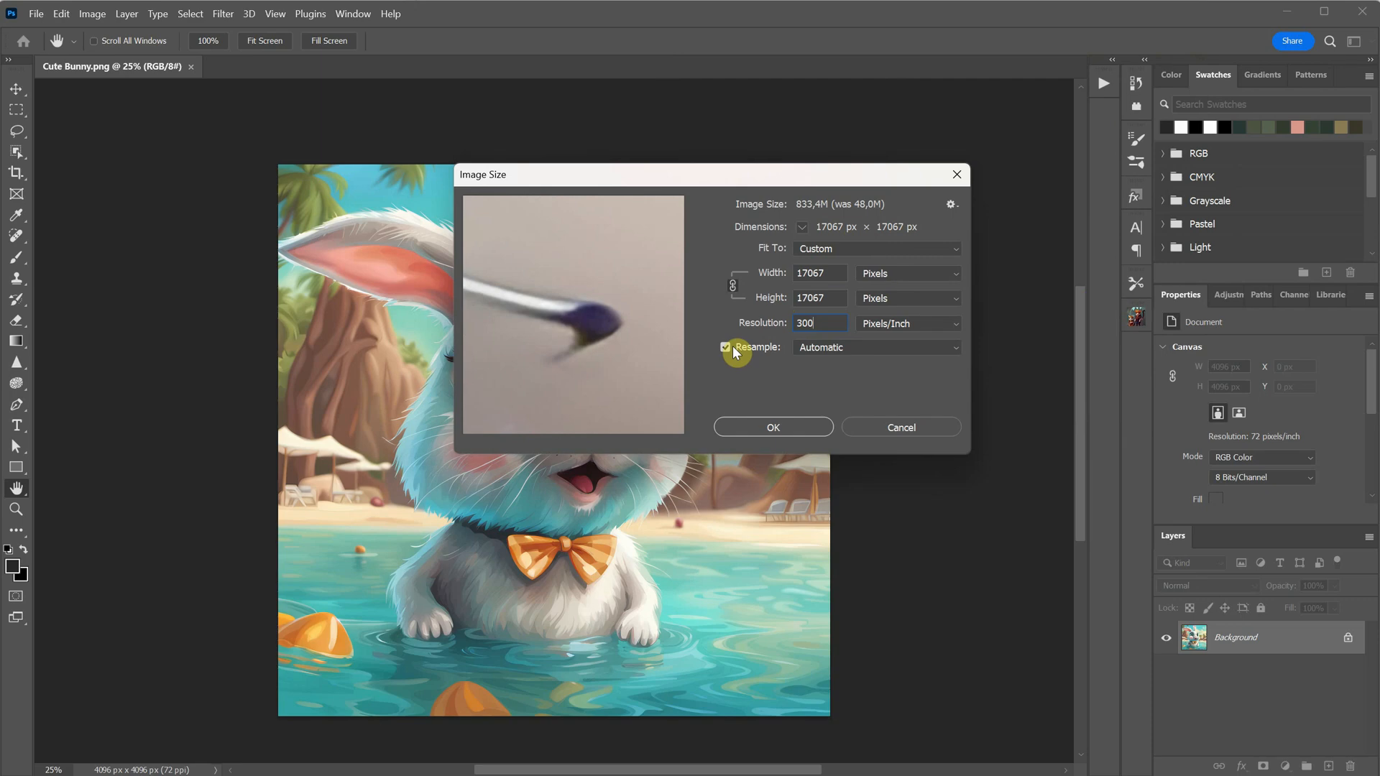
click(726, 346)
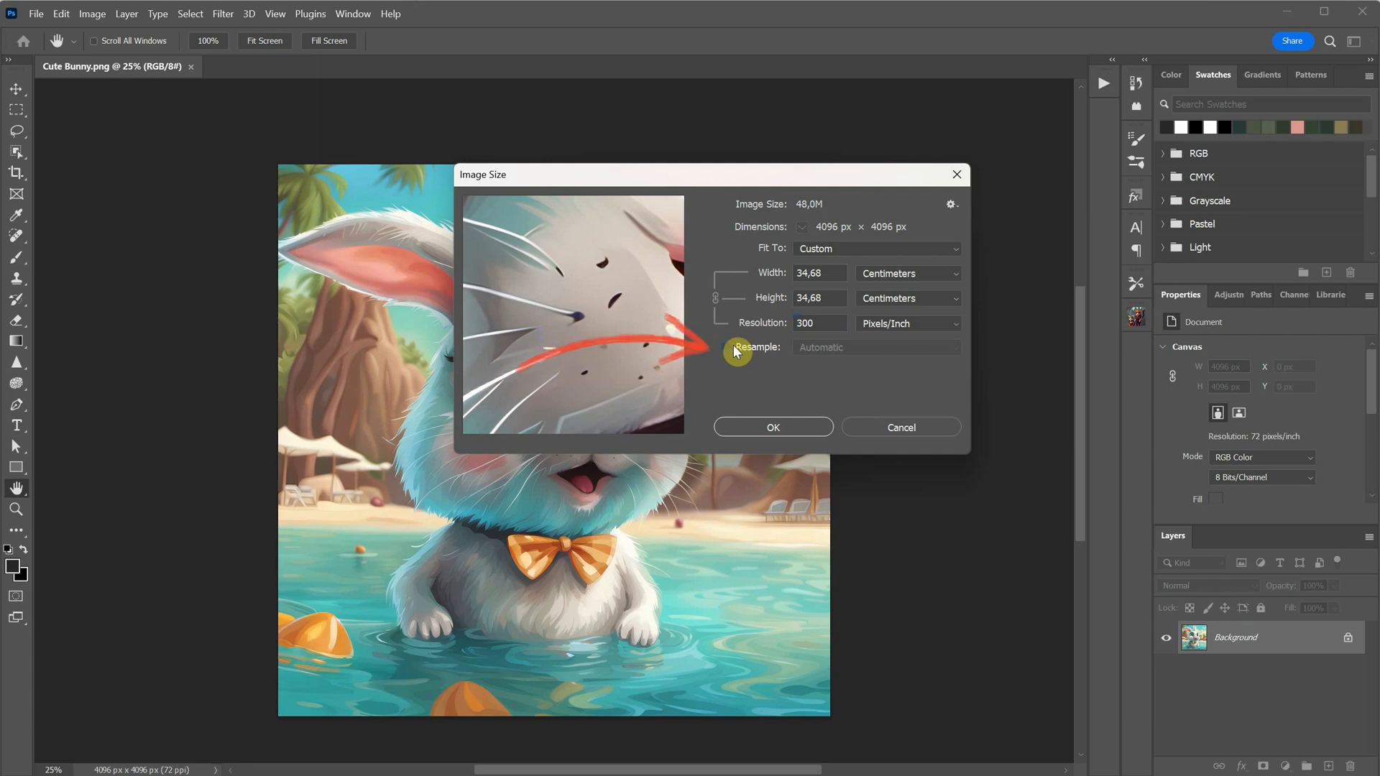
mouse_move(883, 239)
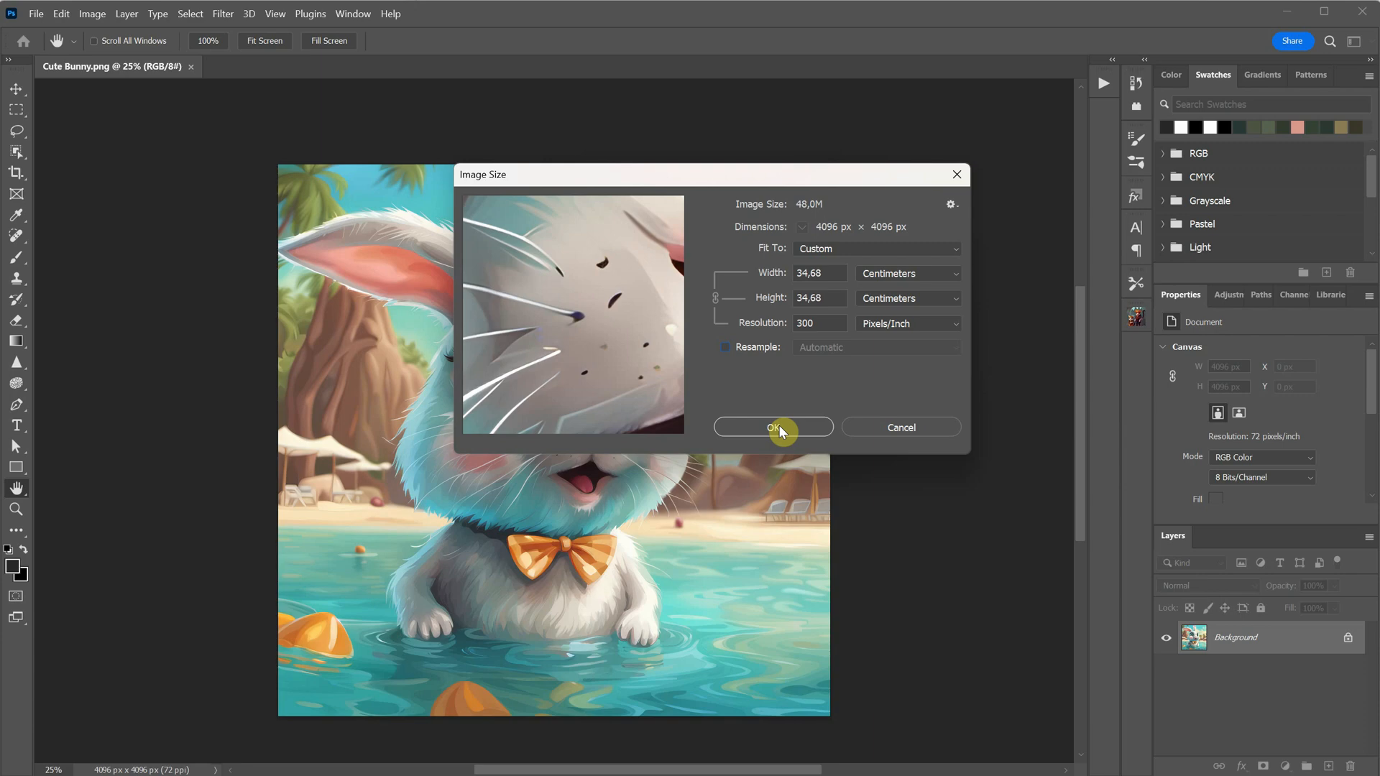
Confirm the 300 ppi Image Size change and keep Document Dimensions in the status bar
click(773, 427)
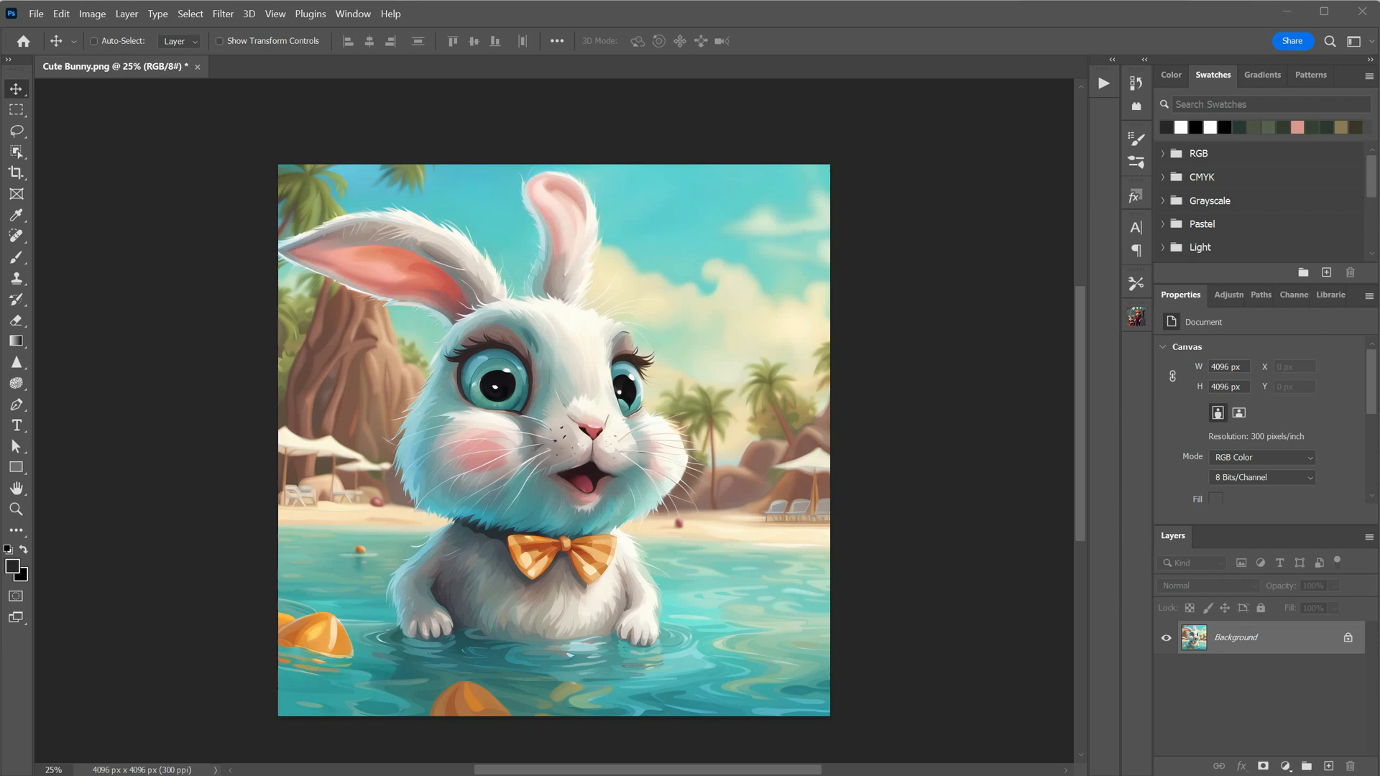
mouse_move(231, 764)
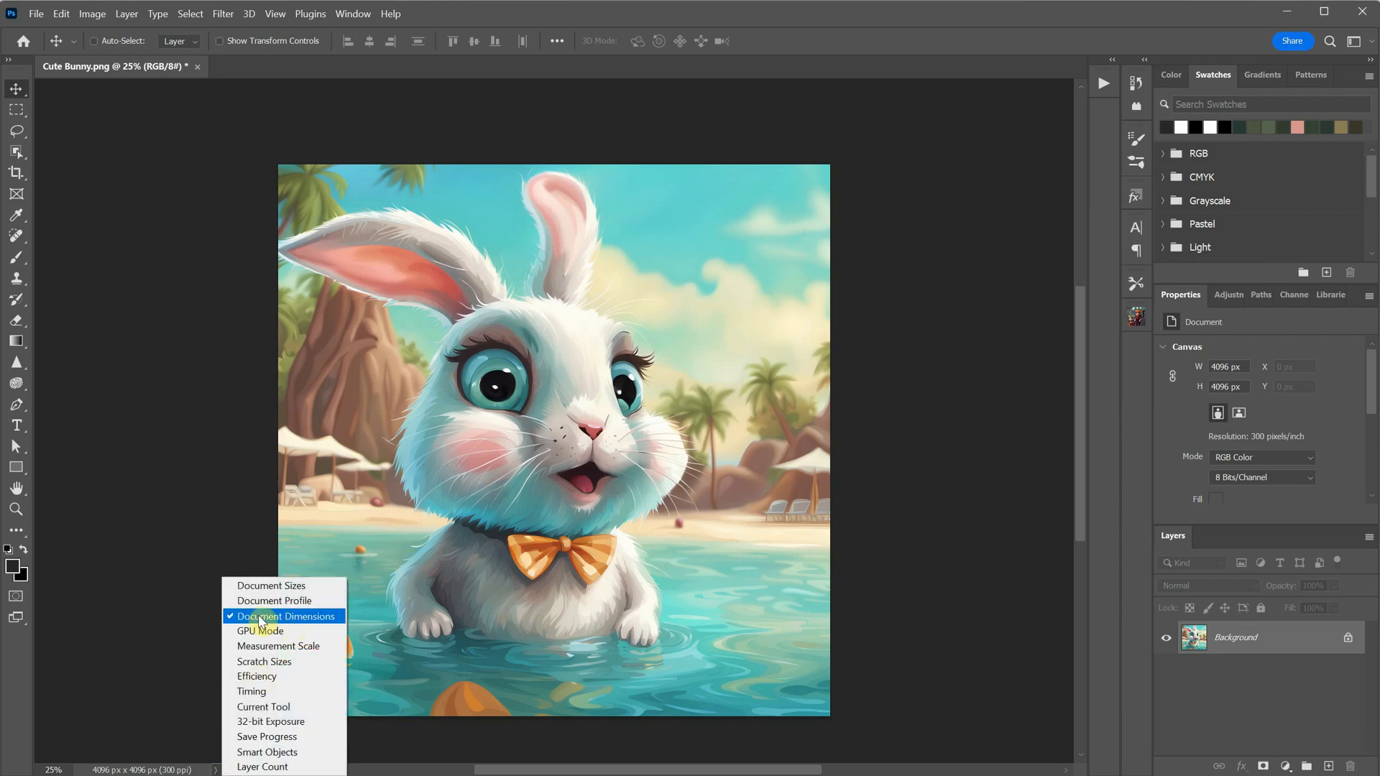
click(285, 616)
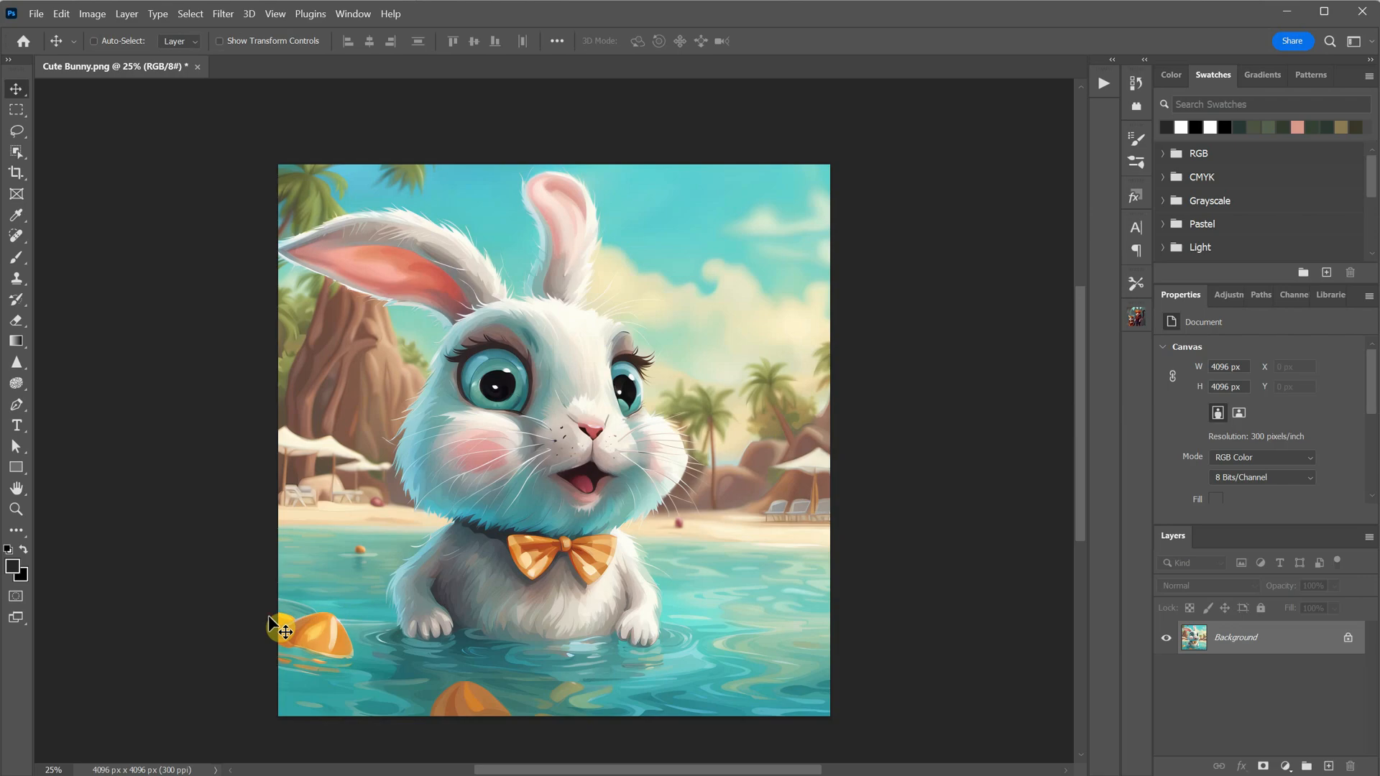